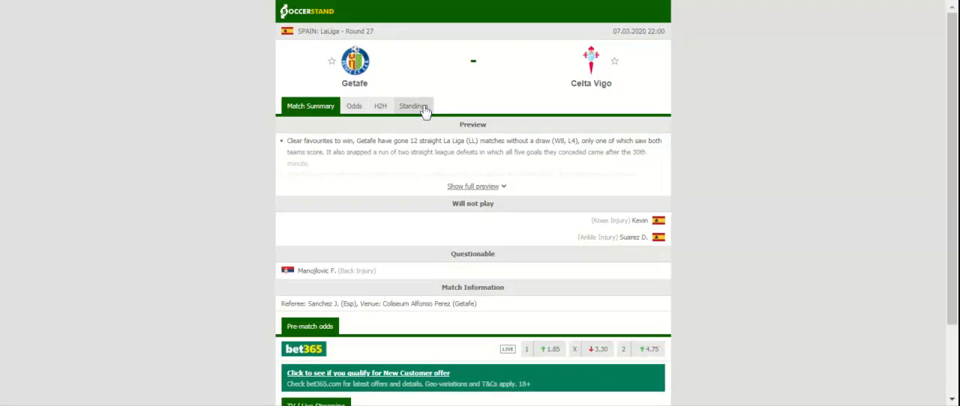
# Step: Show the overall LaLiga standings table, where Getafe sits fourth
pyautogui.click(414, 105)
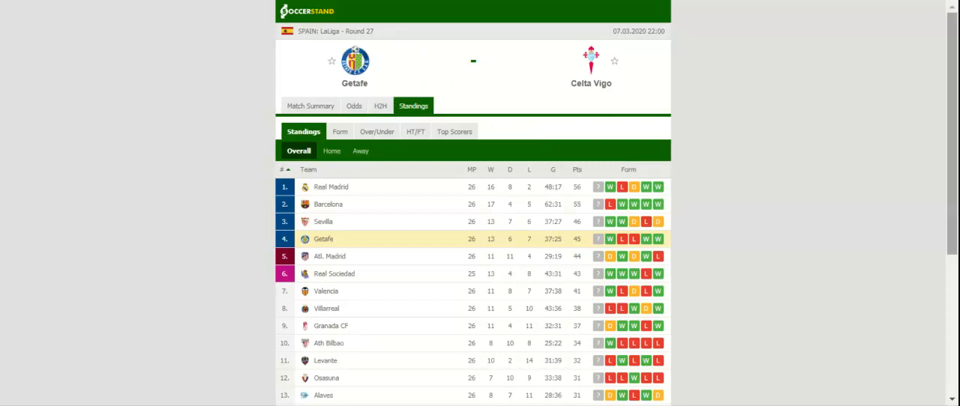
pyautogui.moveTo(840, 157)
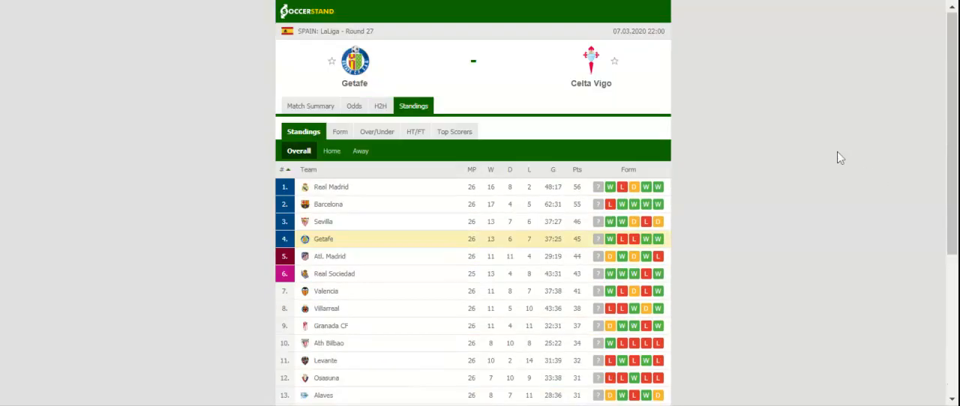
# Step: Review both teams' recent results and H2H record, then show the bookmakers' 1X2 odds
pyautogui.click(381, 105)
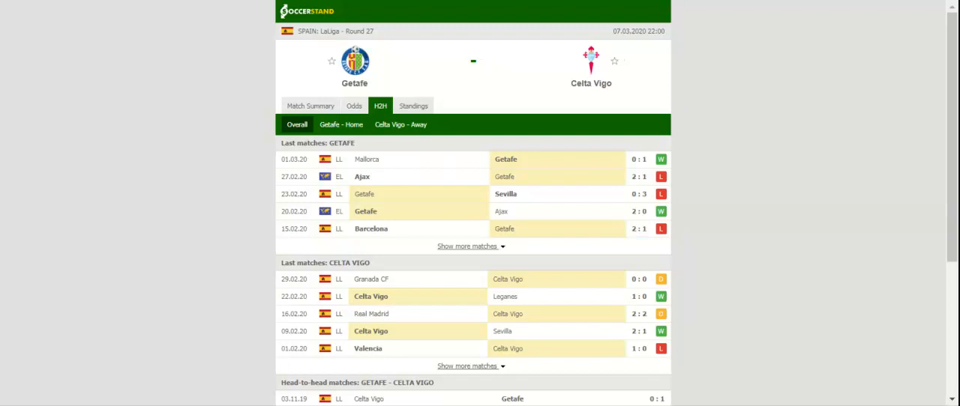
pyautogui.moveTo(561, 105)
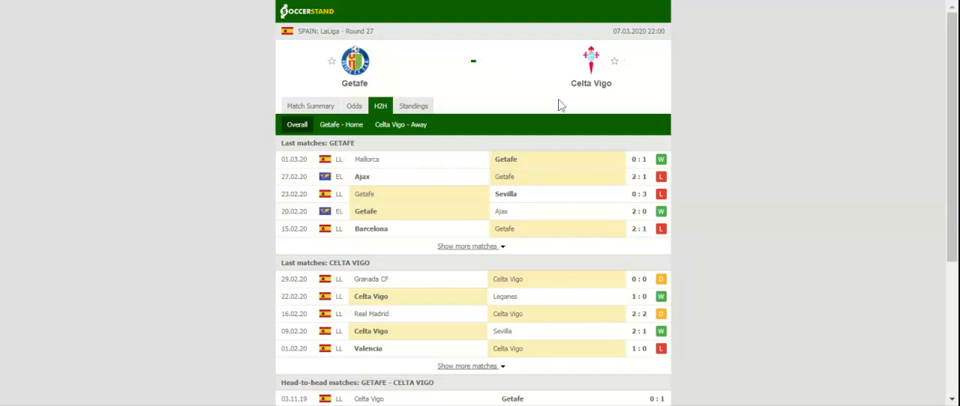
pyautogui.click(354, 105)
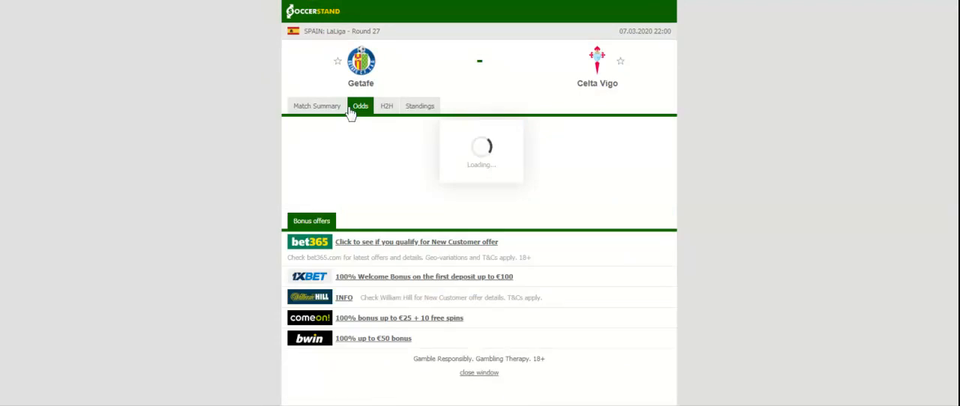
pyautogui.click(360, 104)
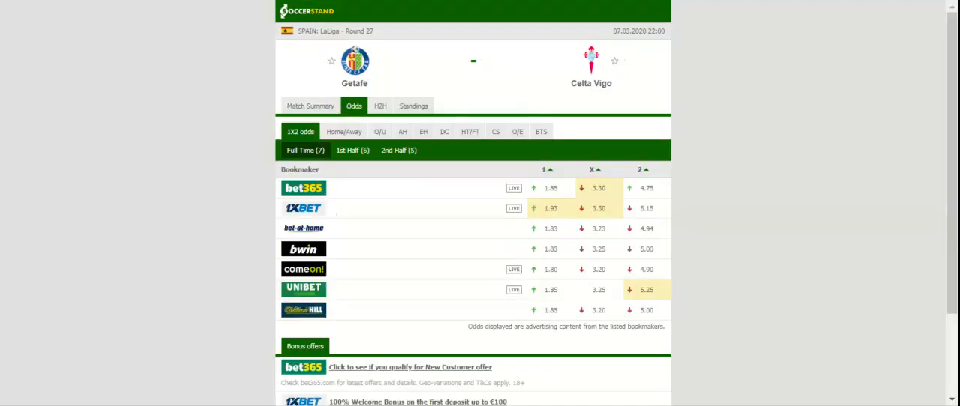